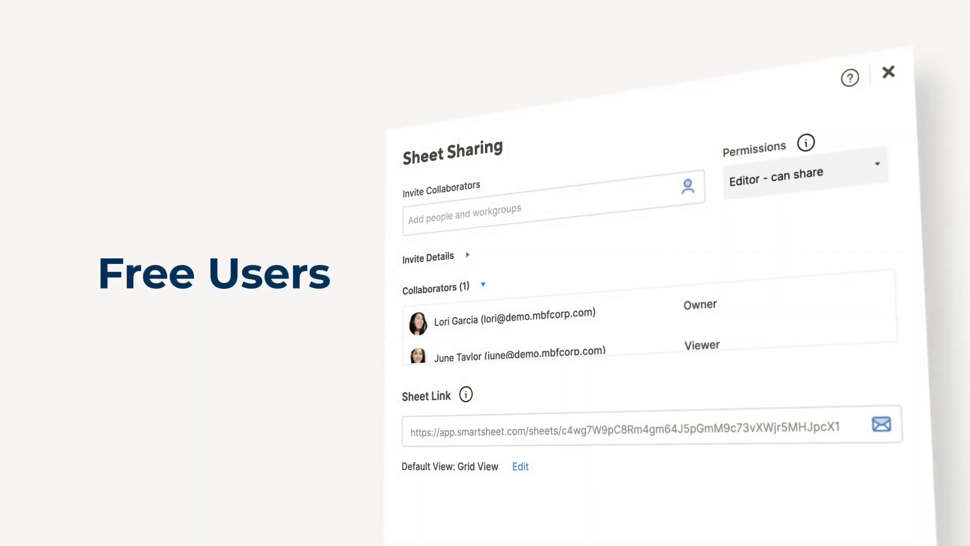
# Step: Close Sheet Sharing and show the Q2 Product Launch form filled for V1 General Availability
pyautogui.click(804, 168)
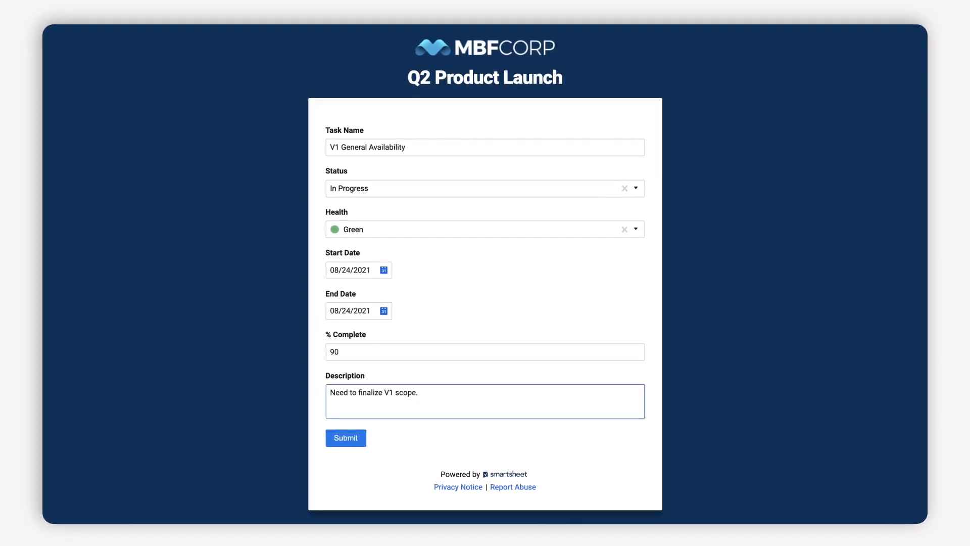
# Step: Submit the form so V1 General Availability appears in the Q2 Plan grid under Product Release
pyautogui.click(346, 437)
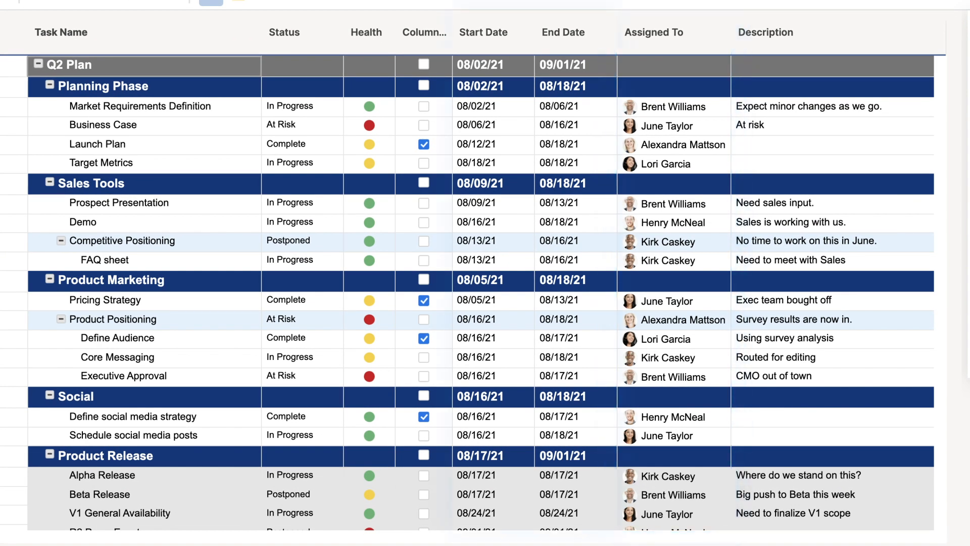
pyautogui.click(284, 32)
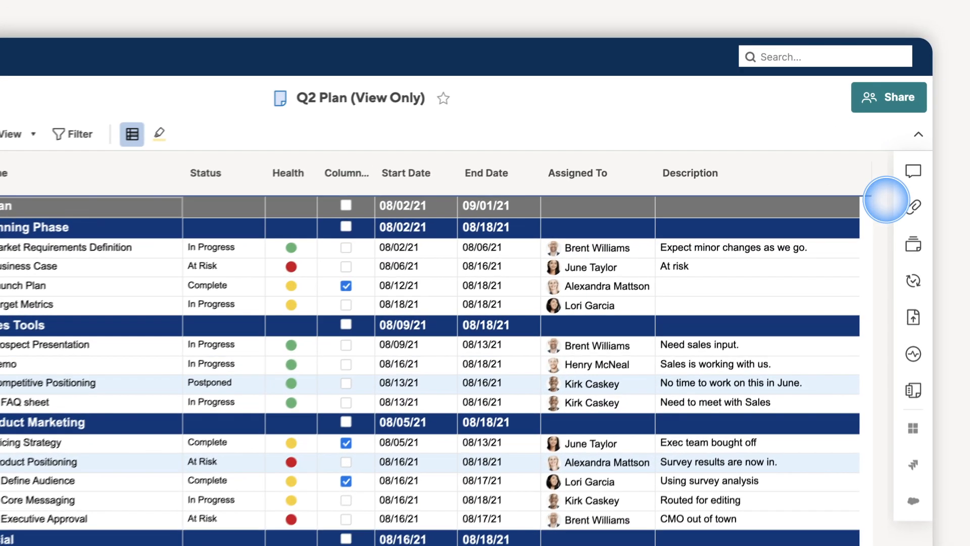
pyautogui.click(914, 206)
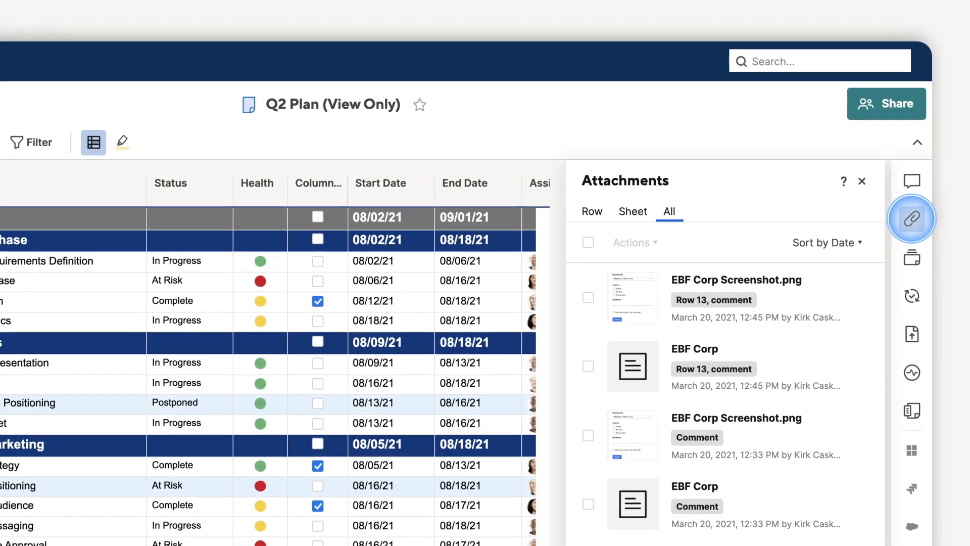
pyautogui.click(911, 180)
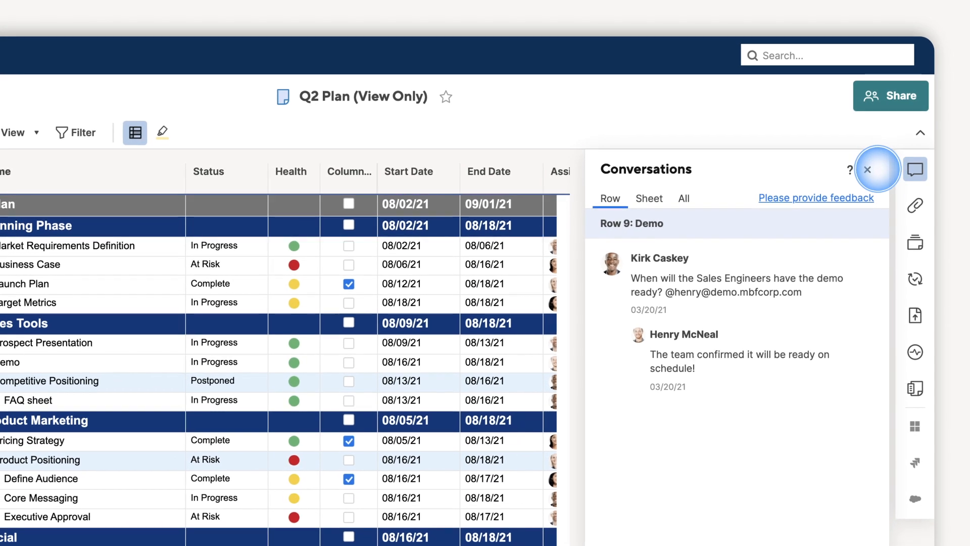
pyautogui.click(868, 169)
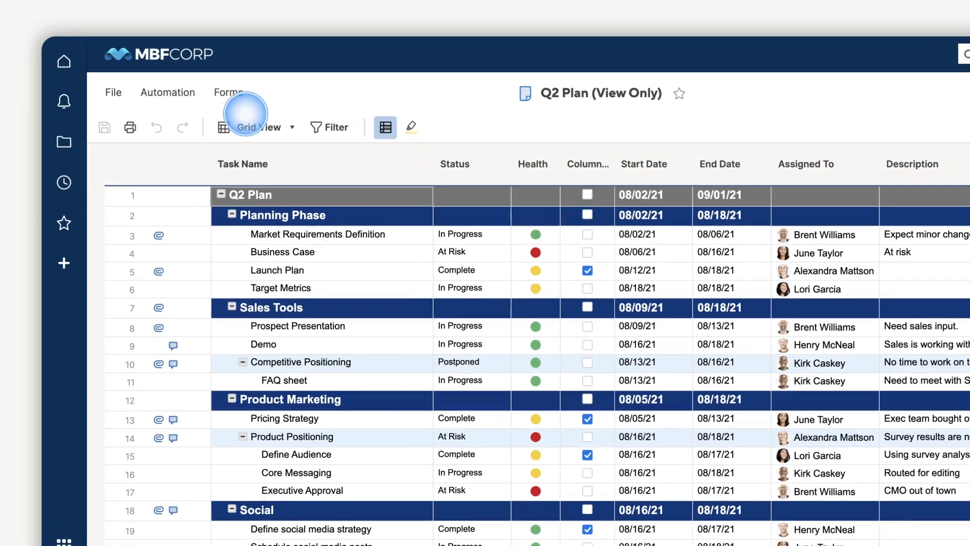
# Step: Request an update via Automation and bring up the notifications list
pyautogui.click(167, 92)
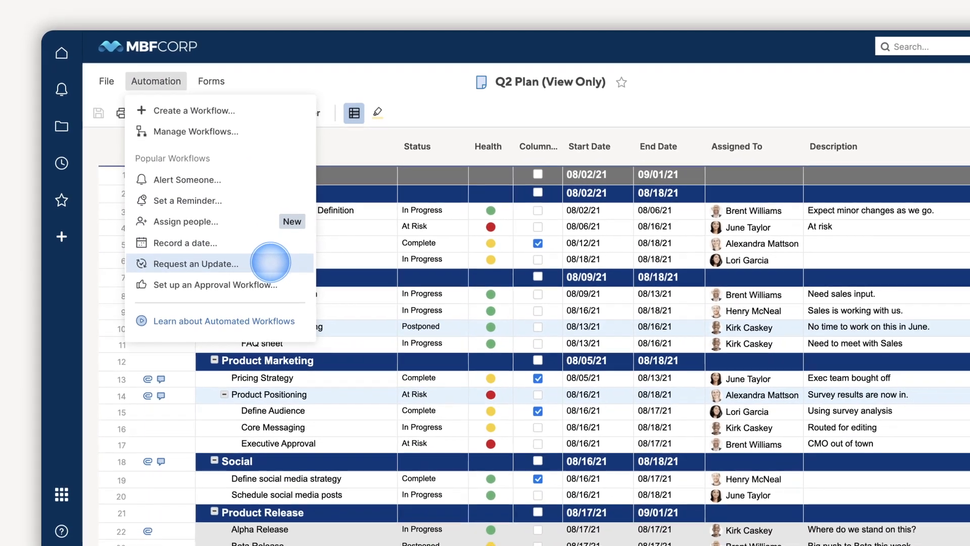
pyautogui.click(61, 89)
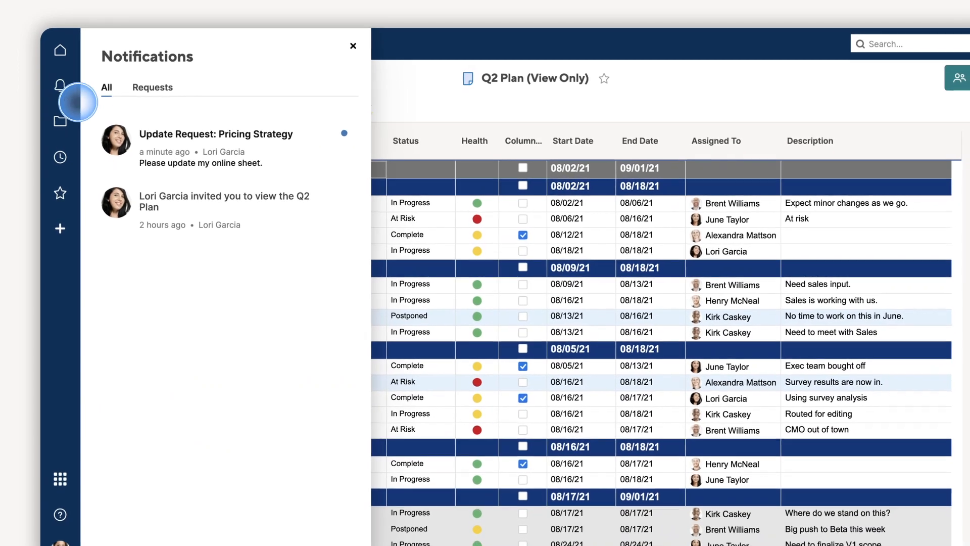
pyautogui.click(216, 149)
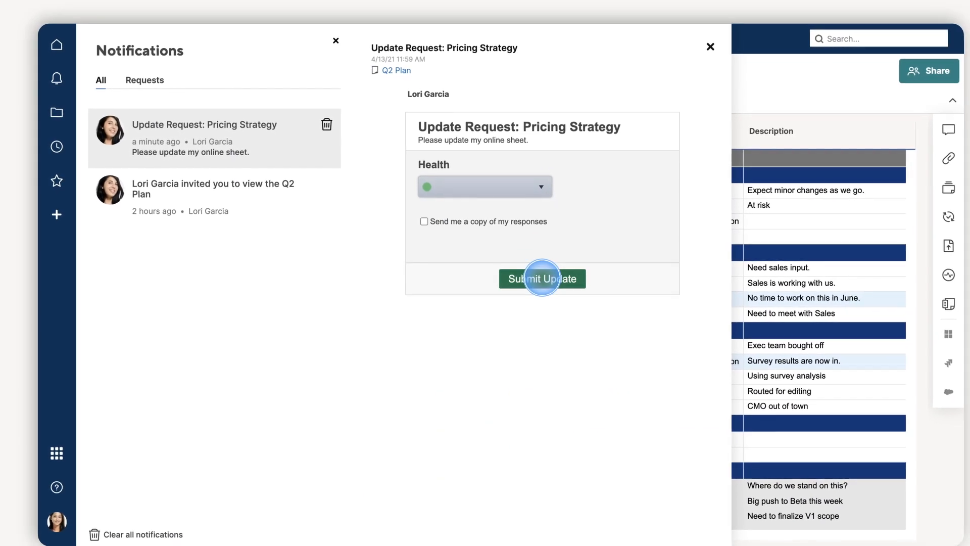
# Step: Submit the Pricing Strategy health update and start reviewing the Demo proof
pyautogui.click(542, 279)
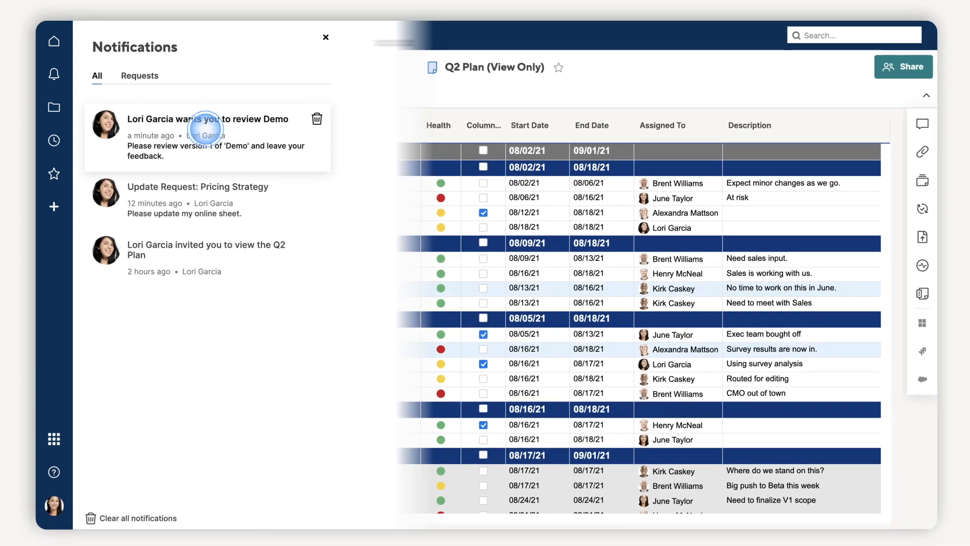
pyautogui.click(208, 119)
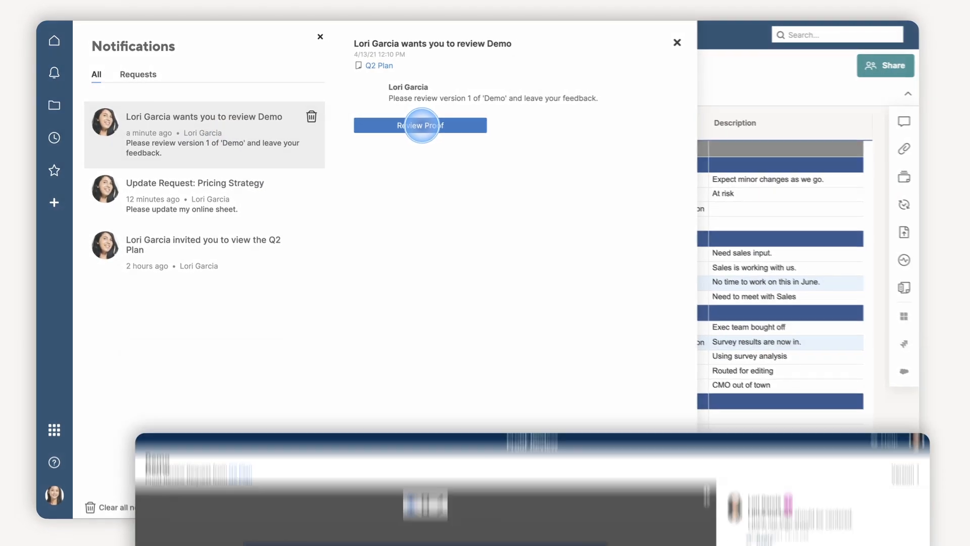
pyautogui.click(419, 126)
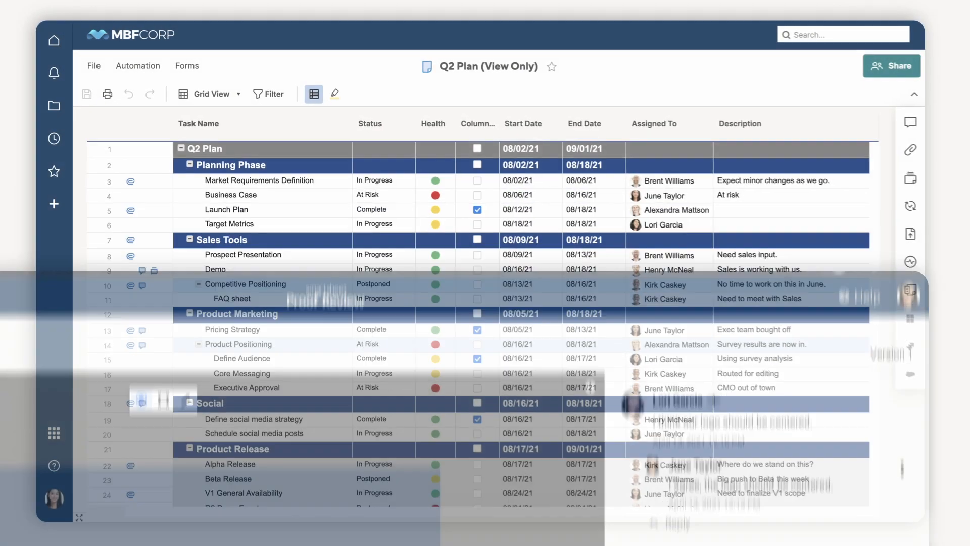
# Step: Turn on Highlight Changes so recently edited cells show in yellow
pyautogui.click(335, 94)
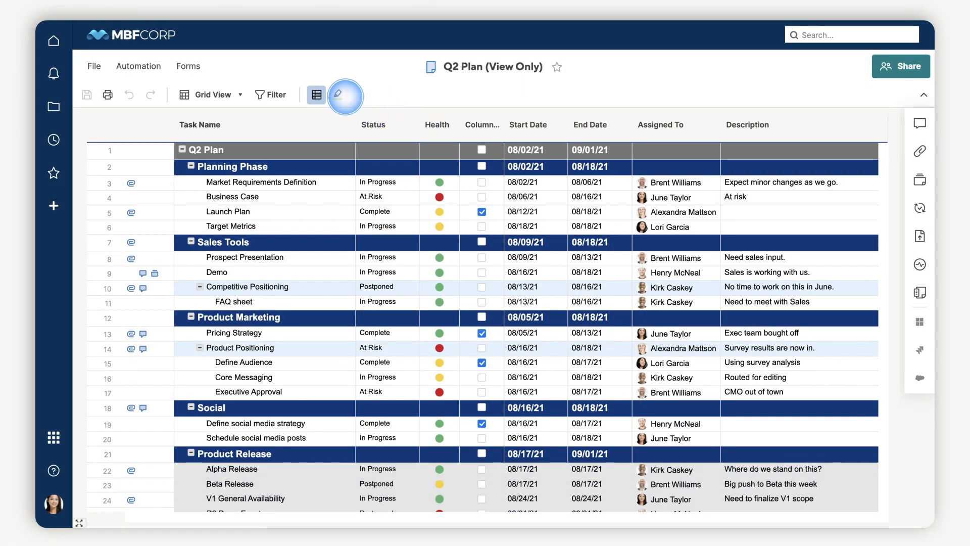
pyautogui.click(337, 95)
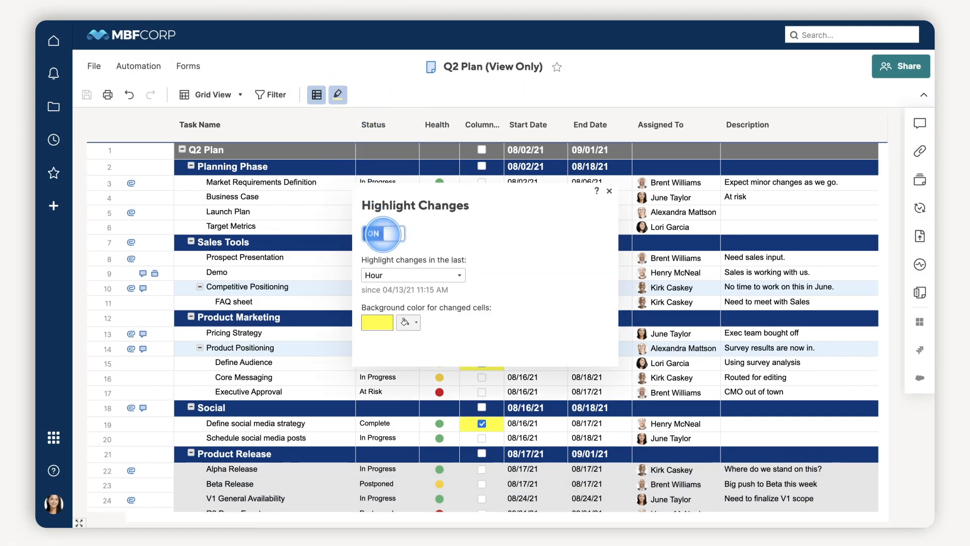
pyautogui.click(609, 191)
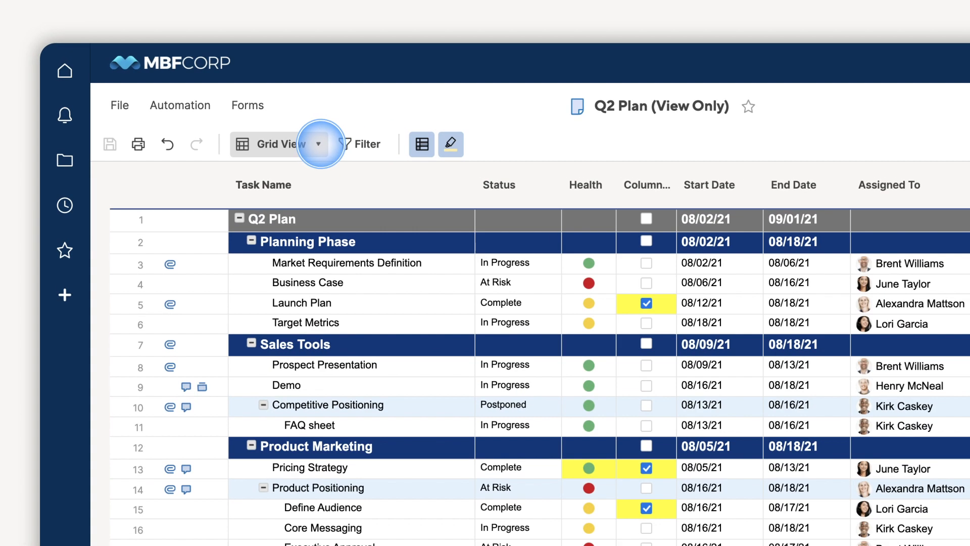
# Step: View the Q2 Plan as a Gantt timeline and then as status cards
pyautogui.click(320, 145)
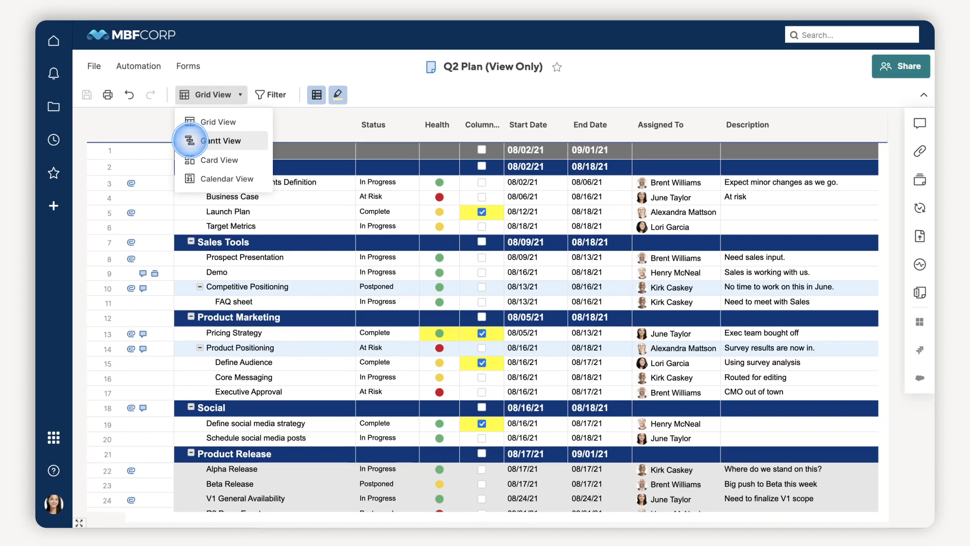
pyautogui.click(223, 140)
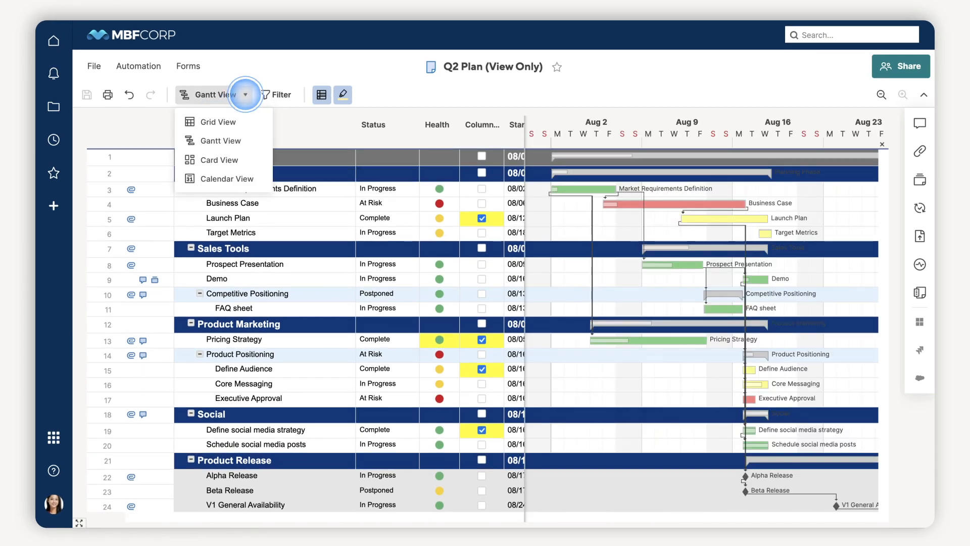
pyautogui.click(219, 160)
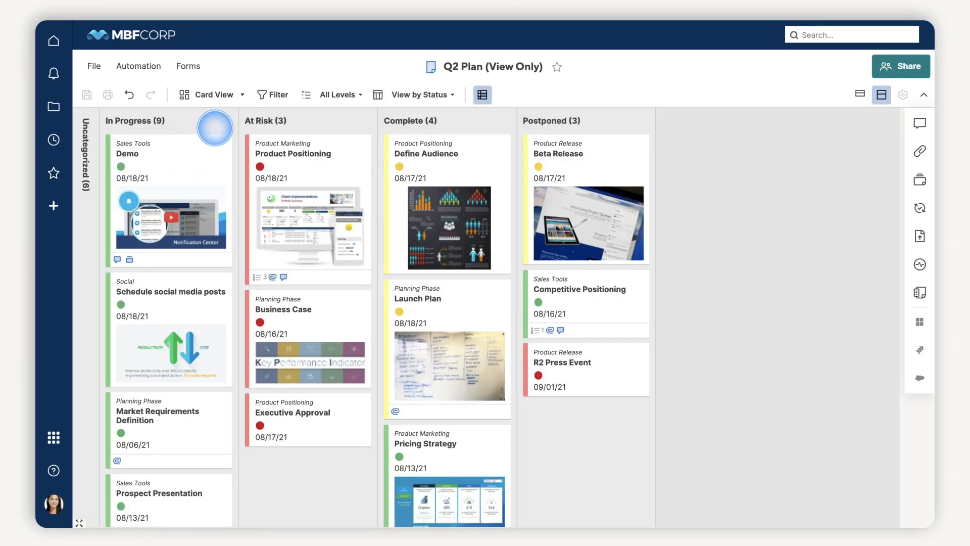
pyautogui.click(216, 94)
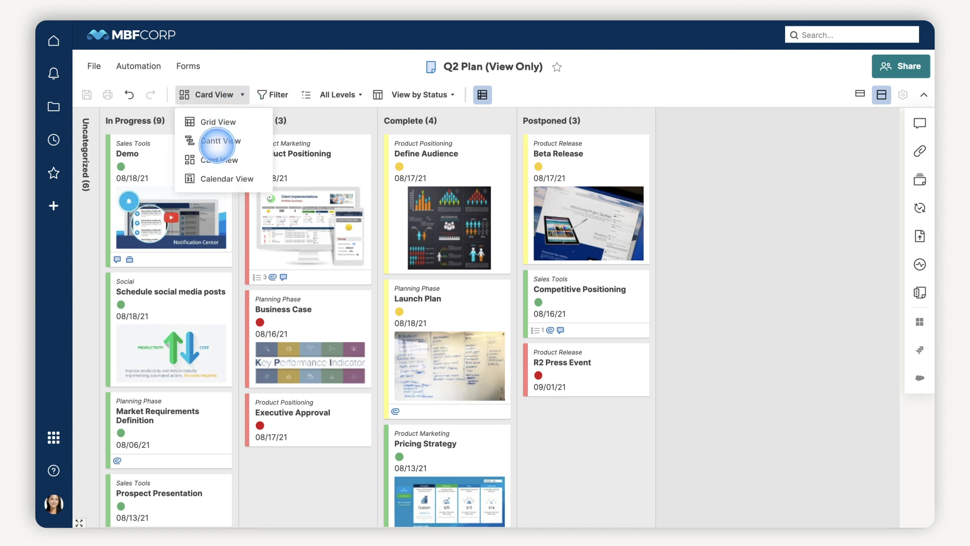
pyautogui.click(228, 179)
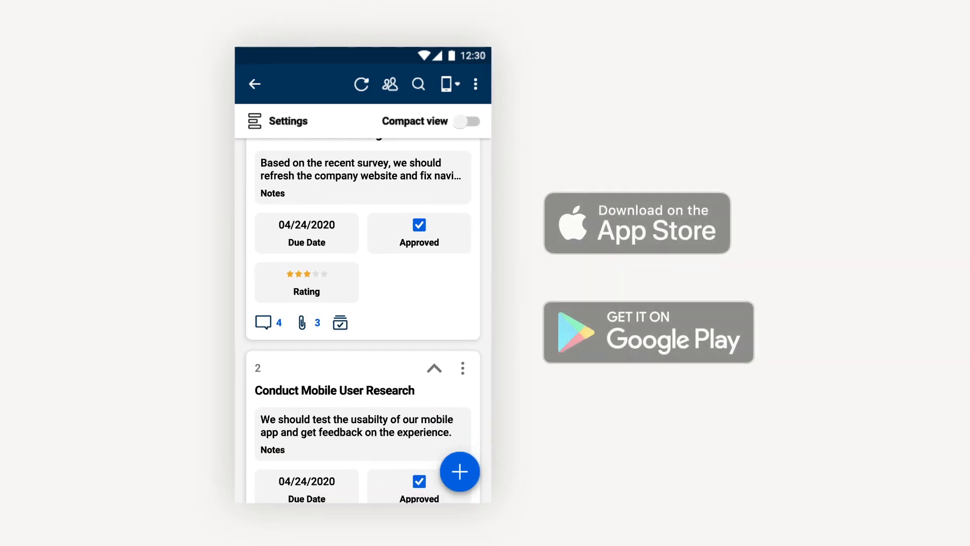
# Step: Scroll the mobile task cards to the Conduct Mobile User Research item with due date and approval
pyautogui.scroll(-3)
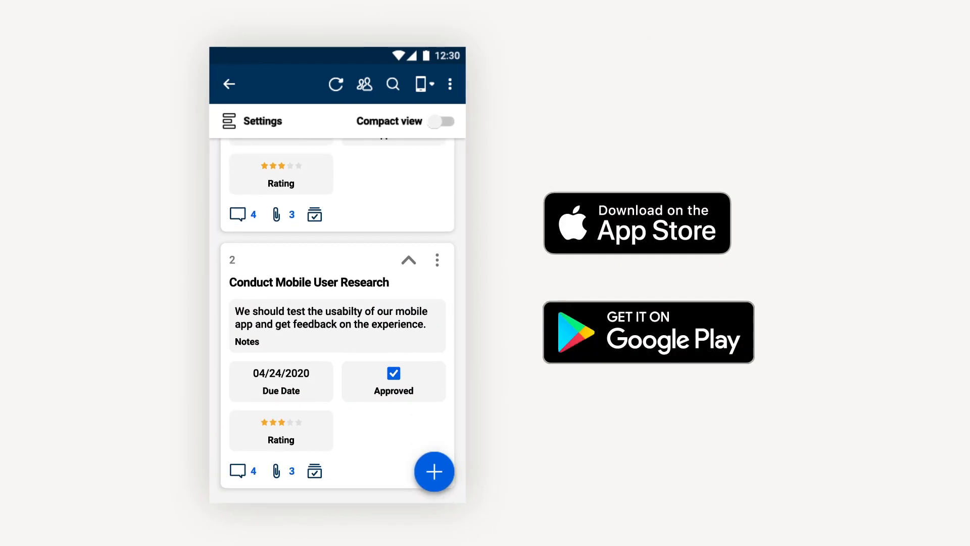